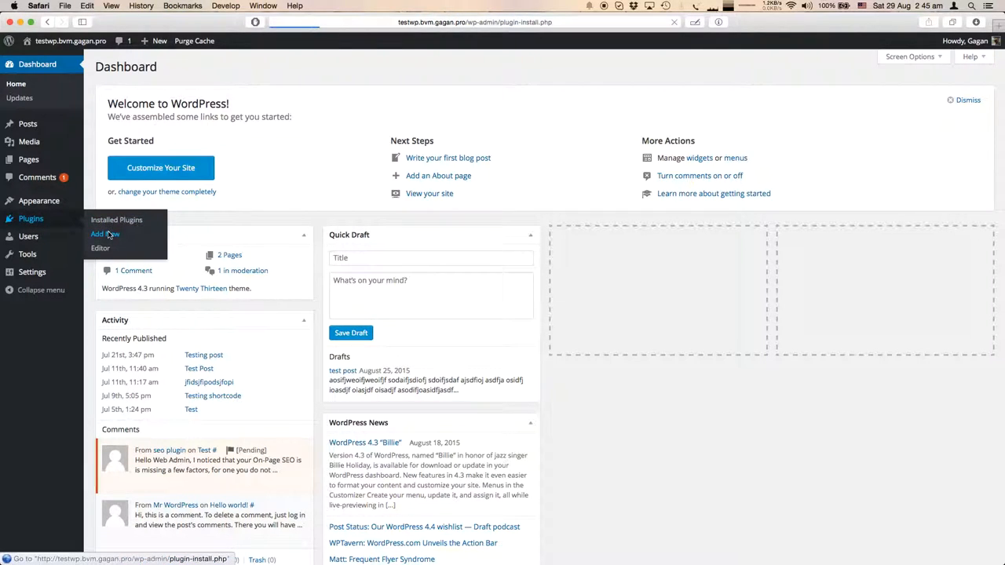
# Step: Find WordPress Conversion Box in the plugin directory, install it and activate it
pyautogui.click(103, 234)
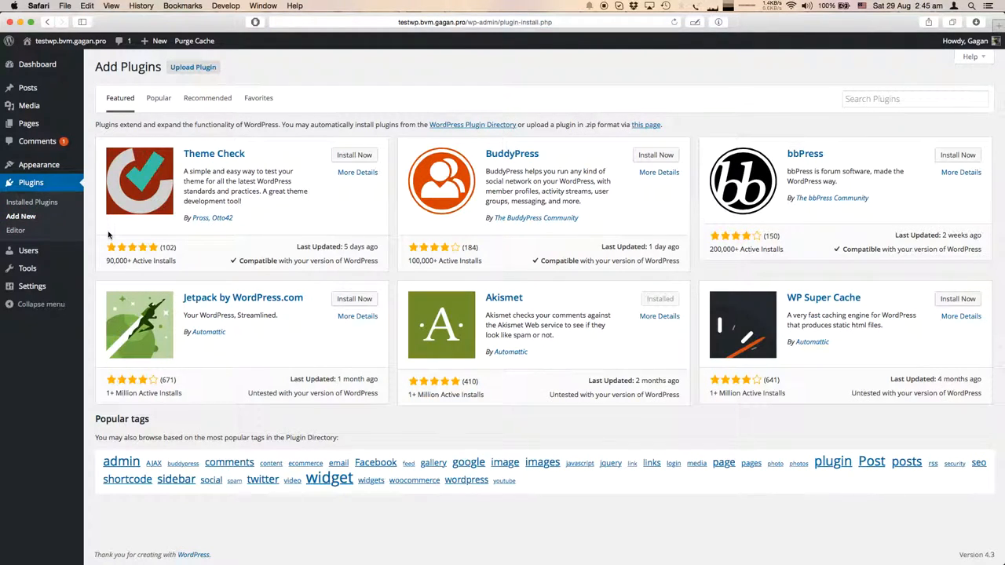
pyautogui.click(914, 97)
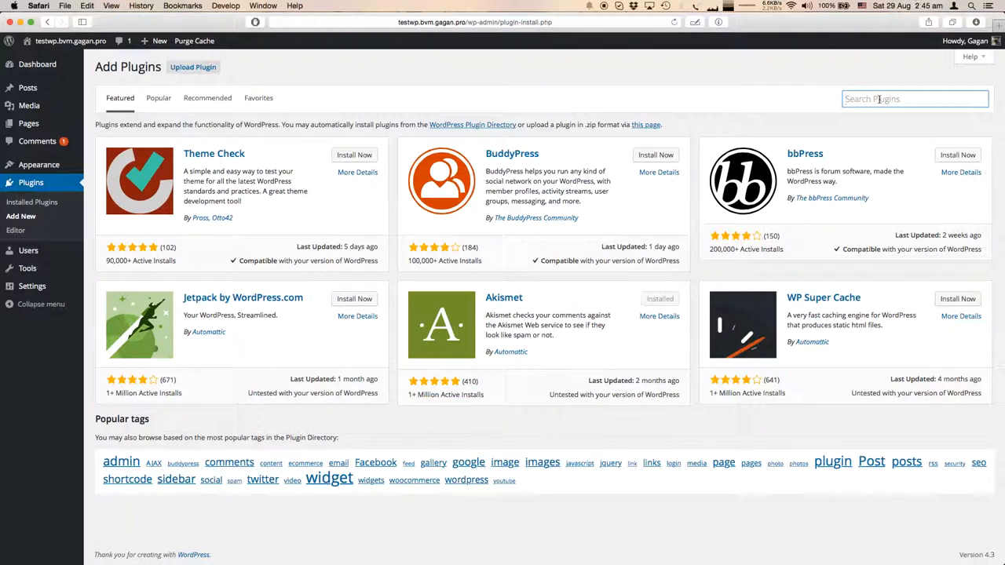
pyautogui.write('WordPress Conversion Box')
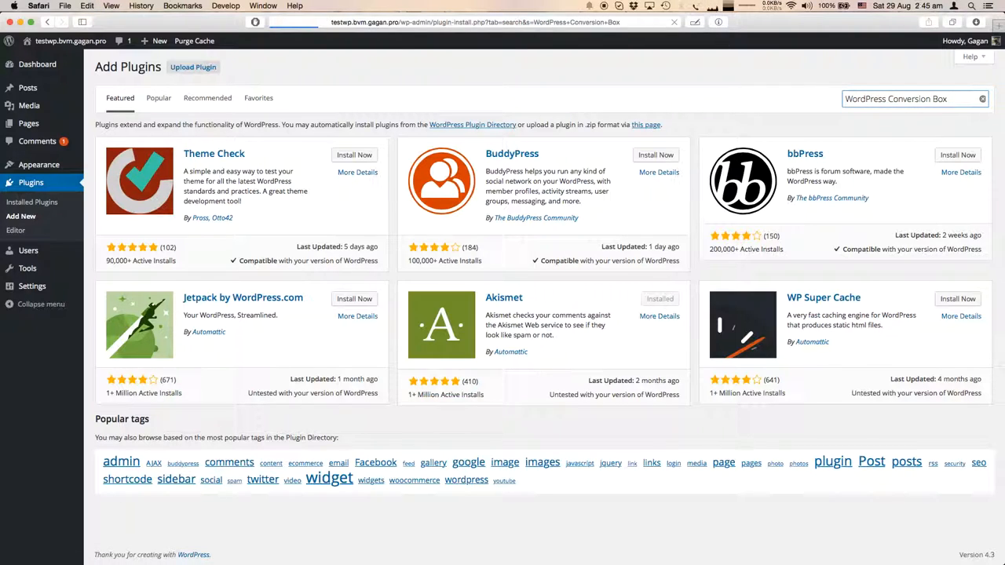
pyautogui.press('Return')
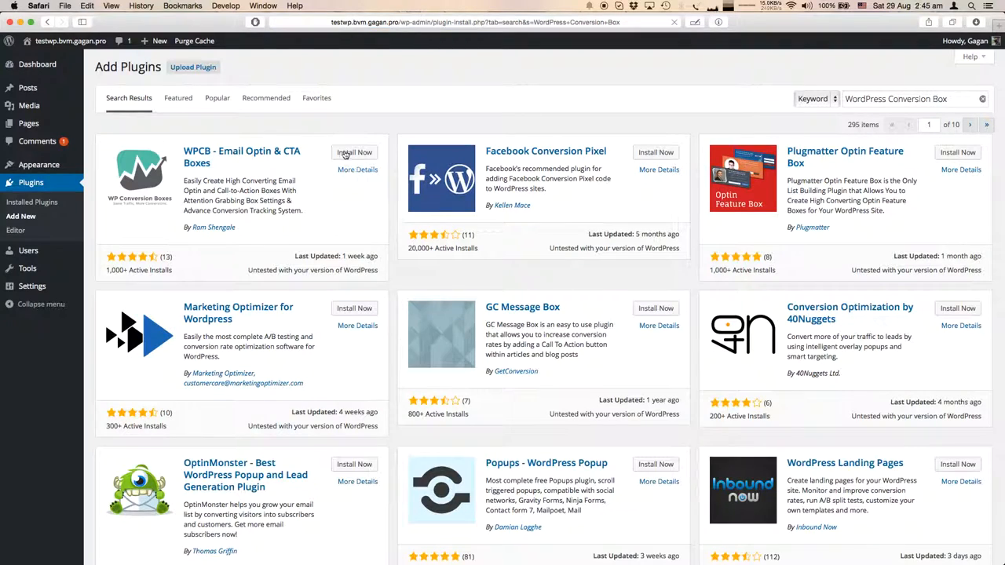
pyautogui.click(355, 152)
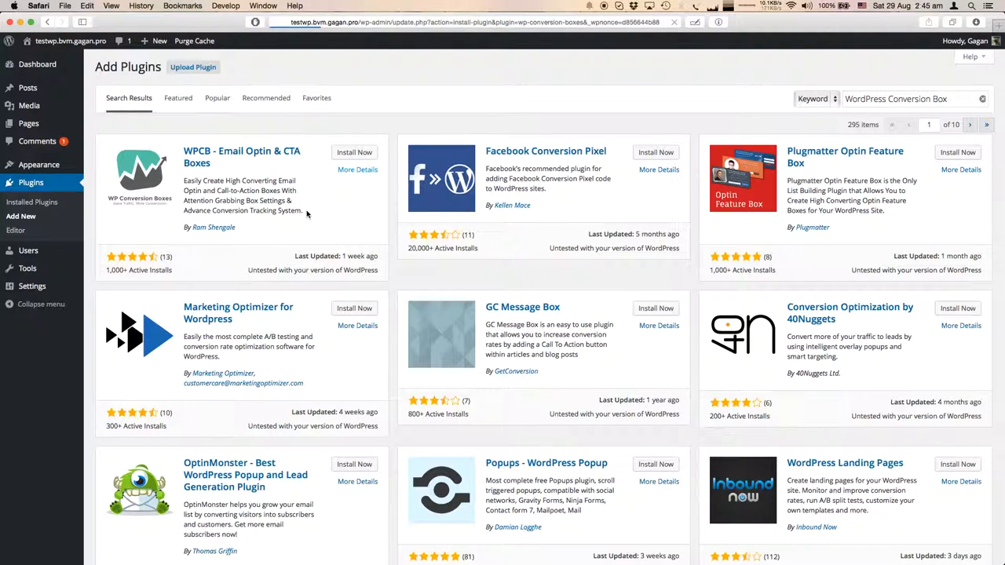
pyautogui.click(354, 151)
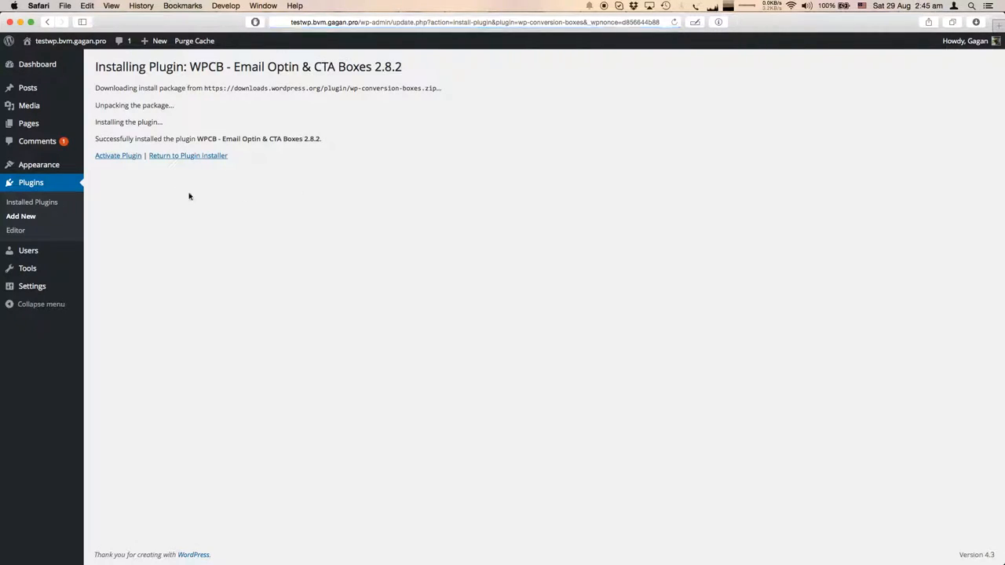
pyautogui.click(117, 155)
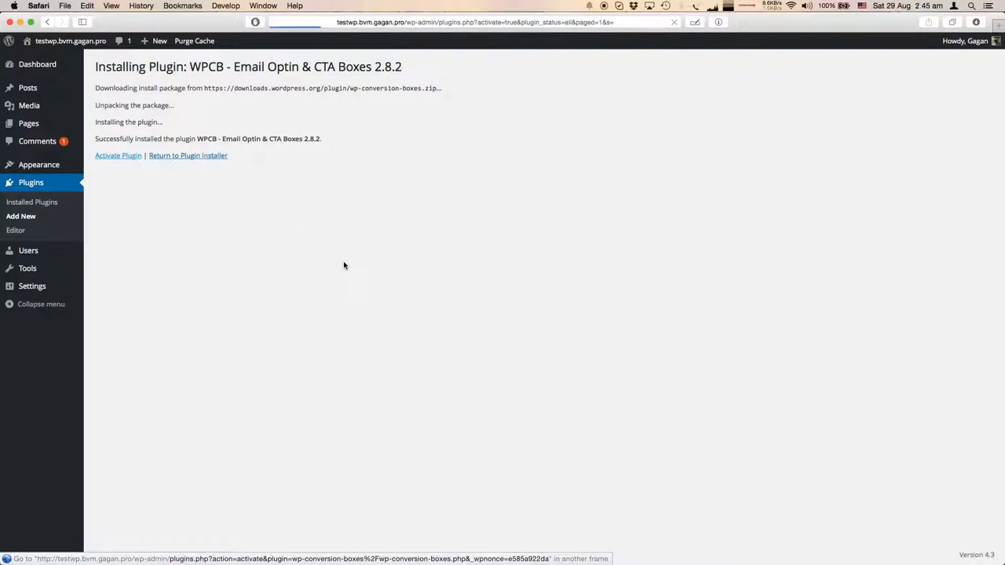
pyautogui.click(118, 155)
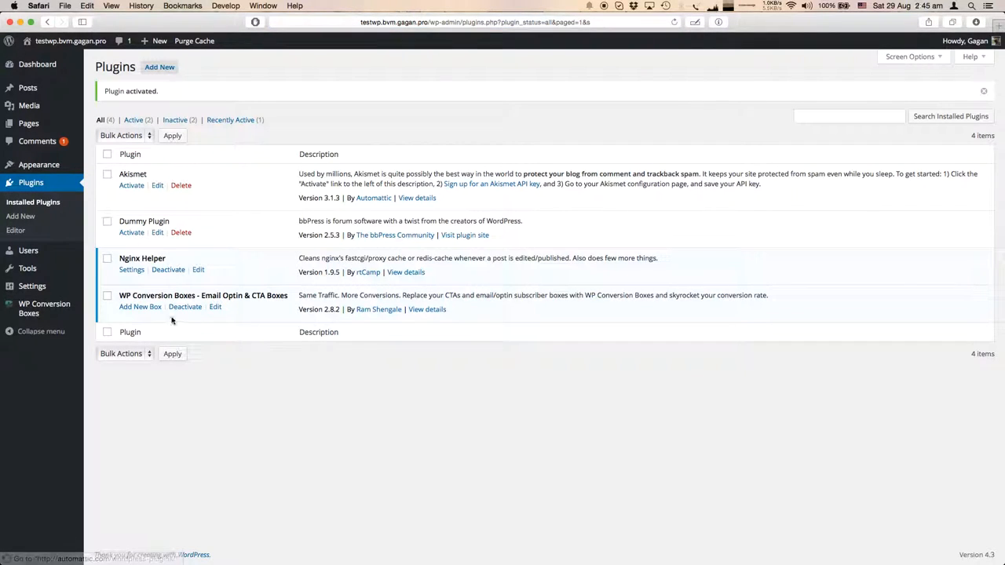
# Step: Search the installed plugins for "shortcode in menus" and find nothing
pyautogui.click(847, 116)
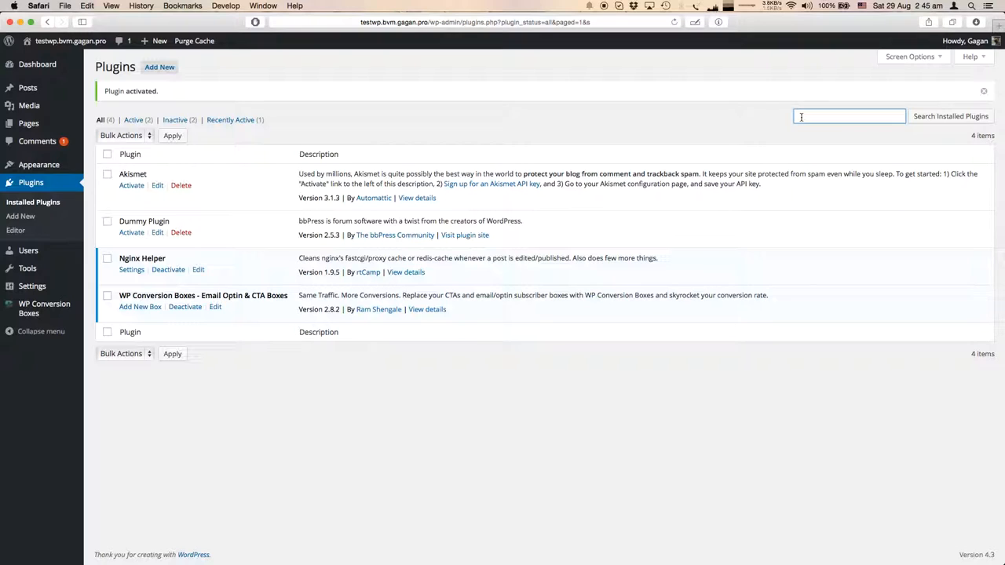
pyautogui.write('shortcode')
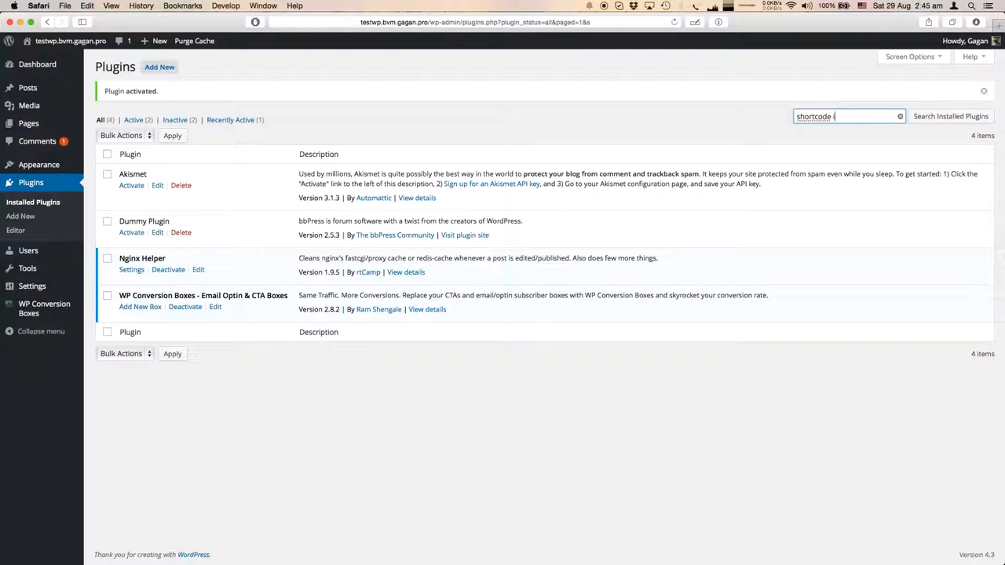
pyautogui.write('in menus')
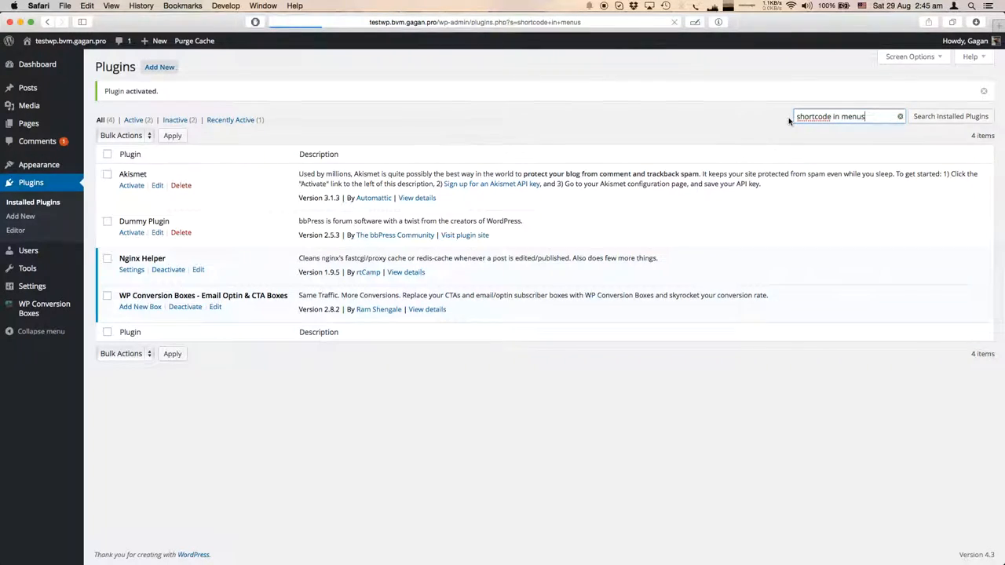
pyautogui.click(949, 117)
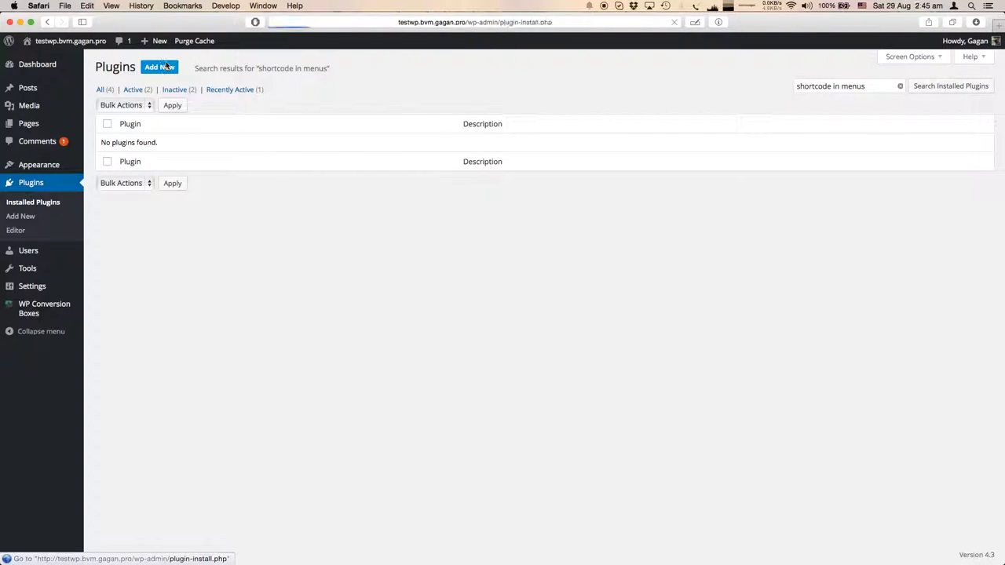
# Step: Find Shortcodes in Menus in the plugin directory, install it and activate it
pyautogui.click(158, 66)
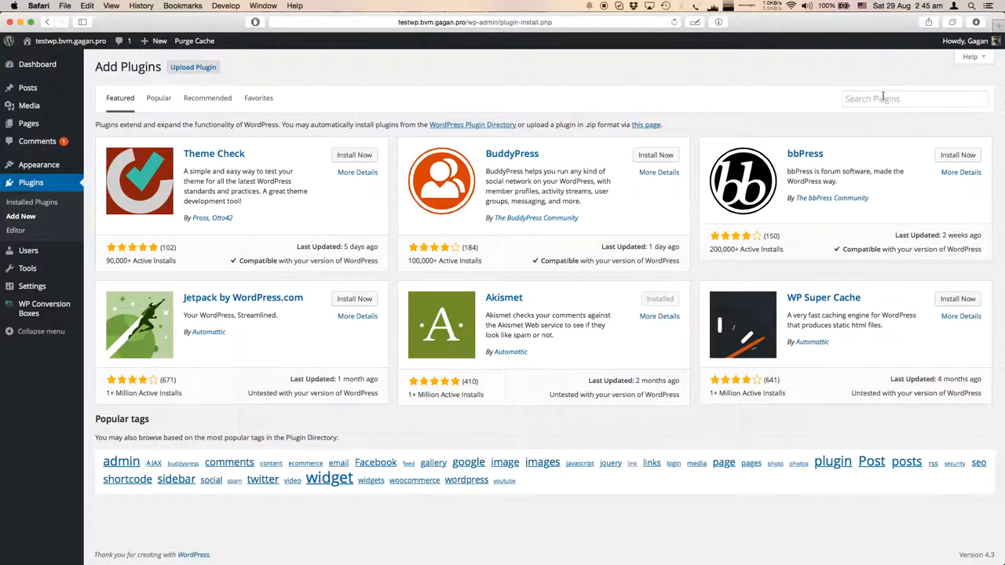
pyautogui.write('shortcode in menus')
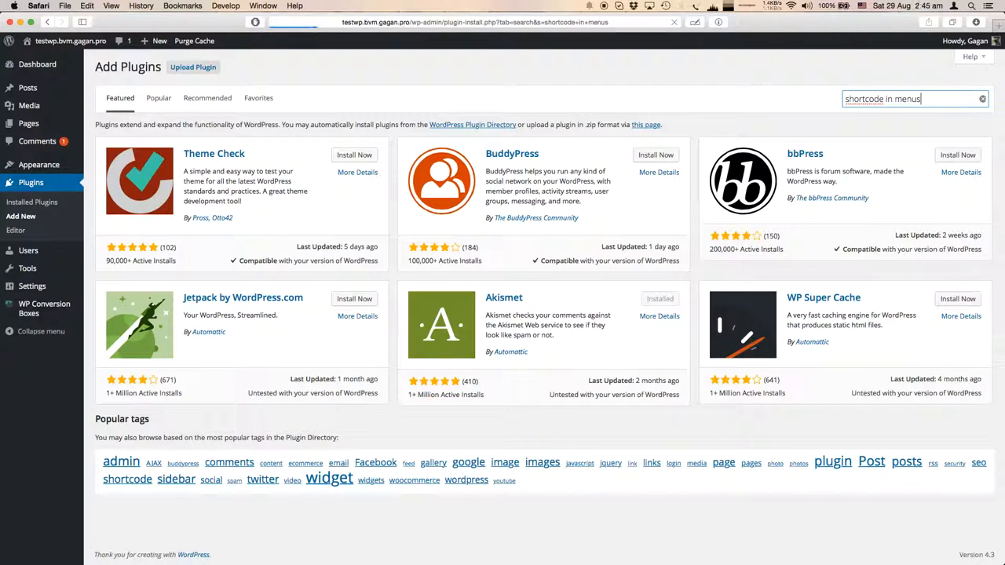
pyautogui.press('Return')
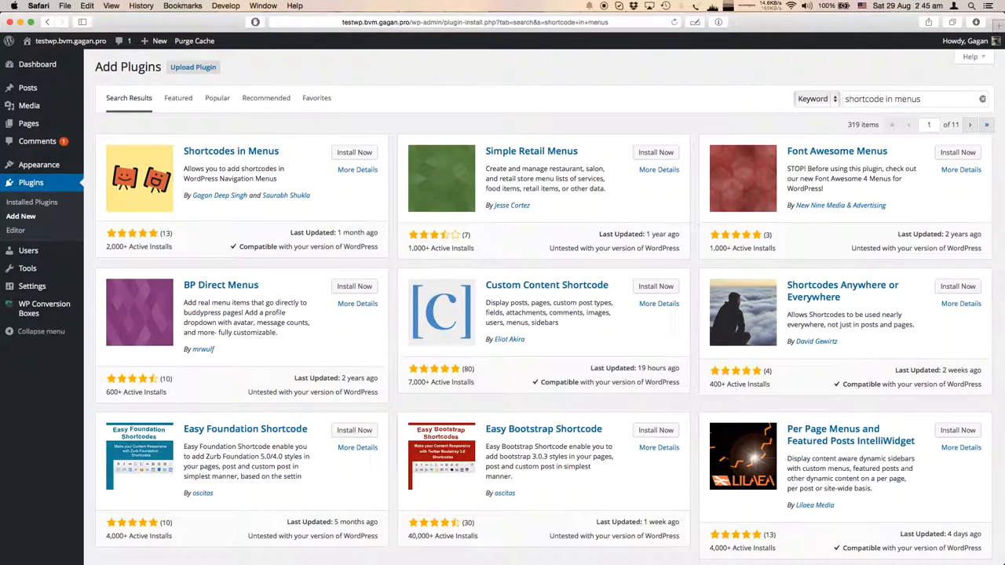
pyautogui.click(355, 152)
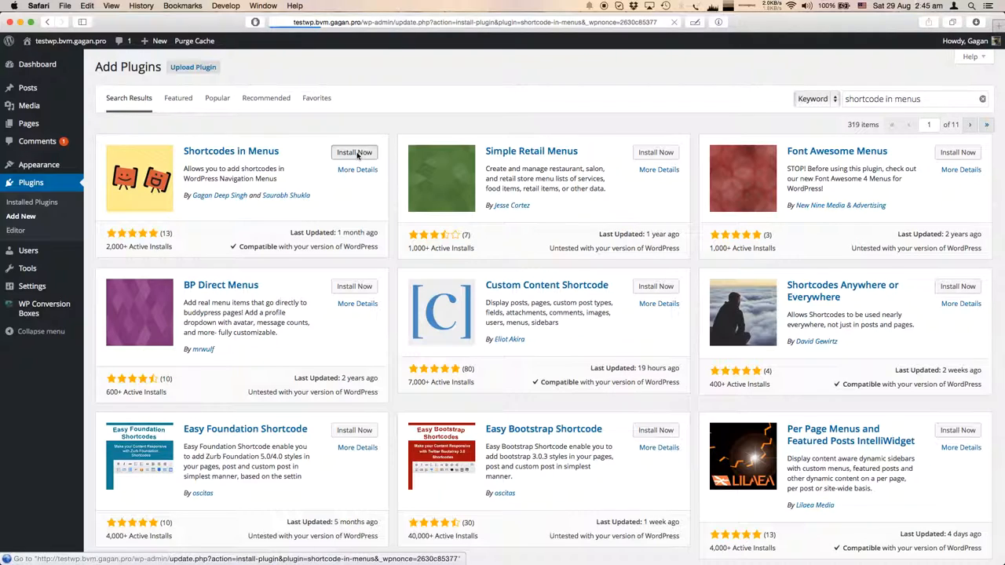
pyautogui.click(355, 151)
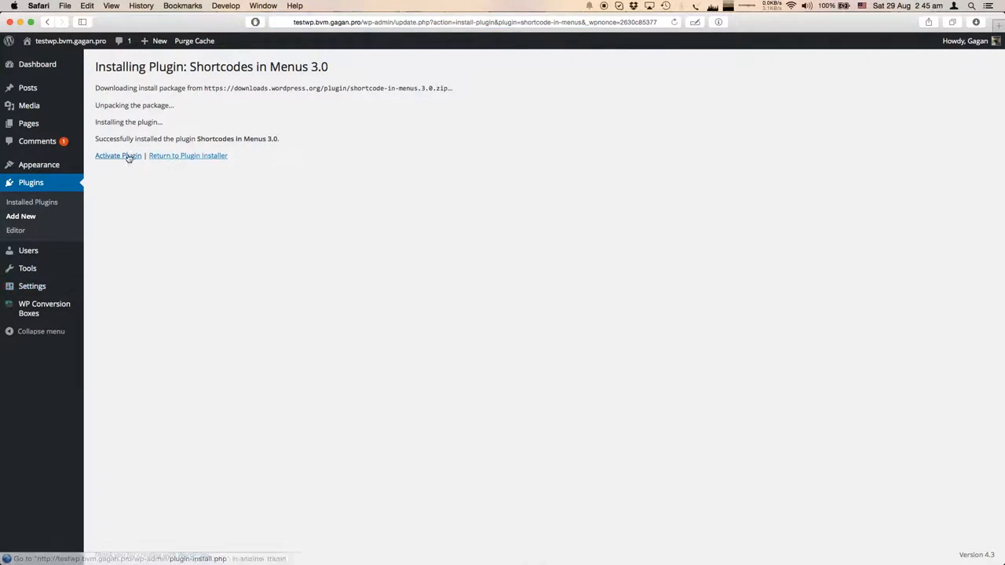
pyautogui.click(118, 155)
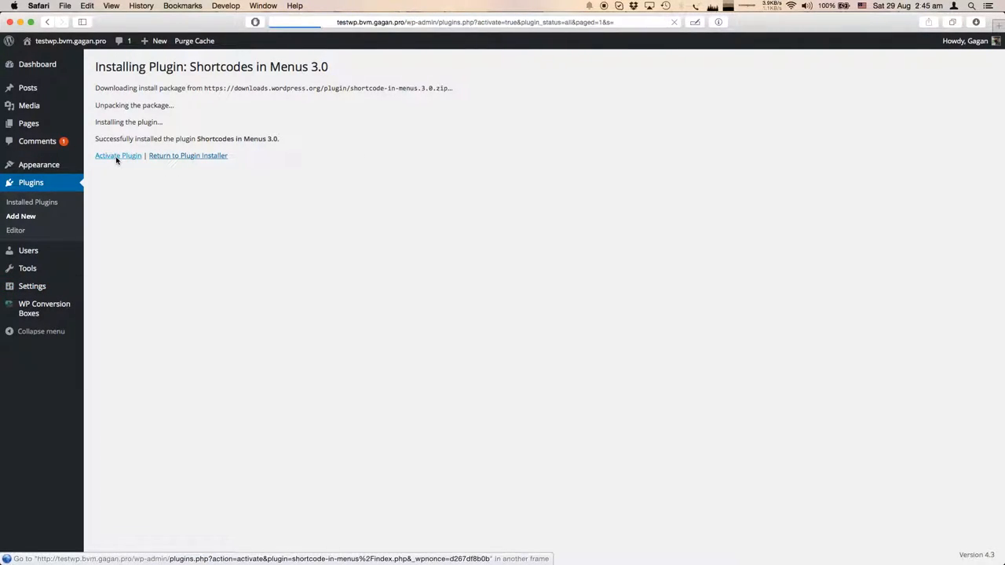
pyautogui.click(117, 155)
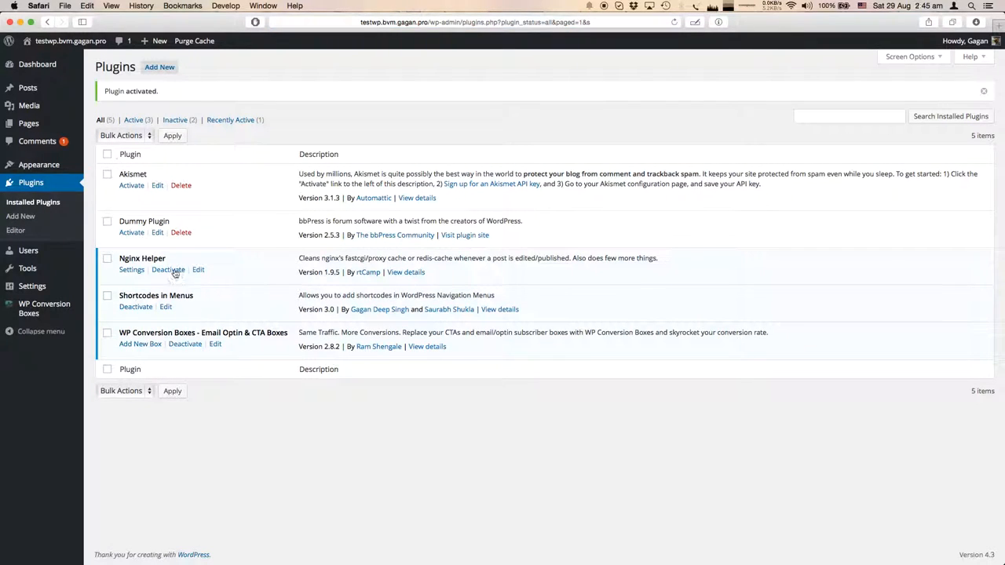
pyautogui.moveTo(227, 375)
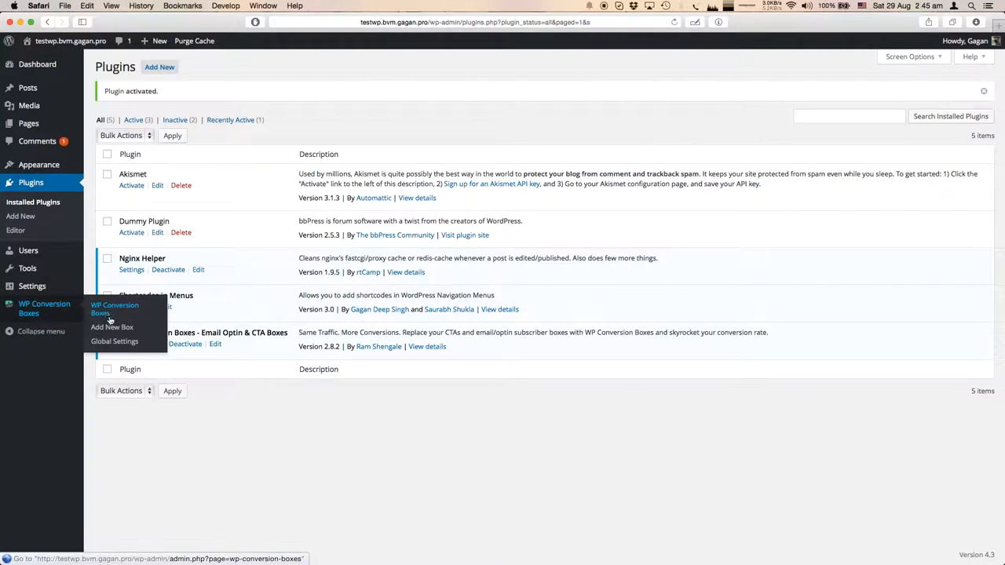
# Step: Create a new conversion box named "Dummy box" and continue to customize it
pyautogui.click(111, 326)
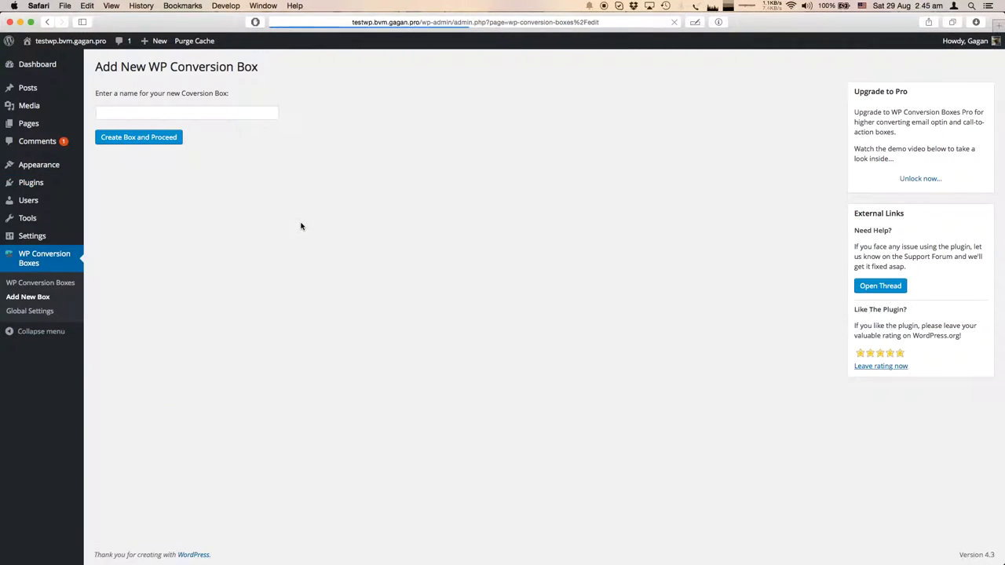
pyautogui.click(186, 113)
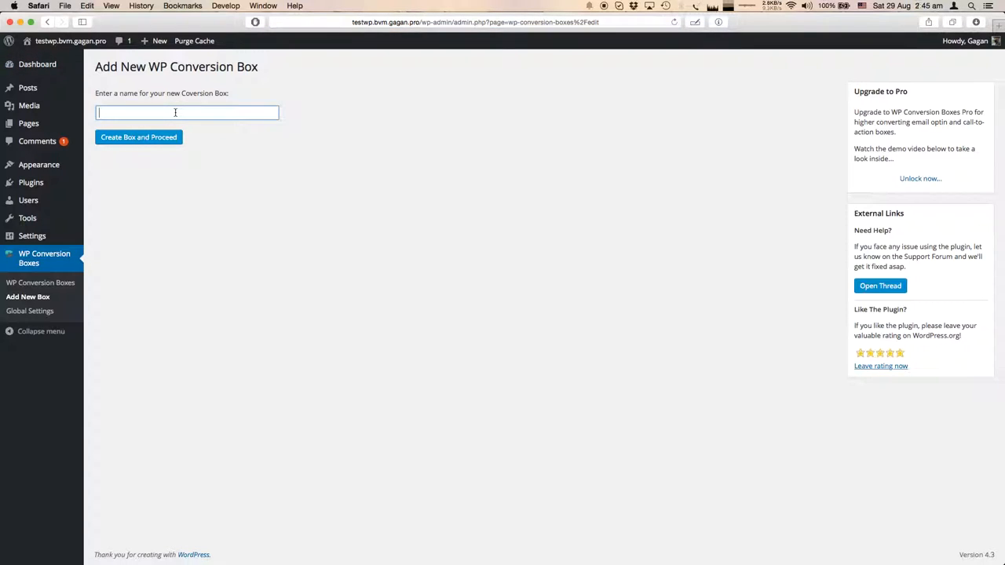
pyautogui.write('Dummy box')
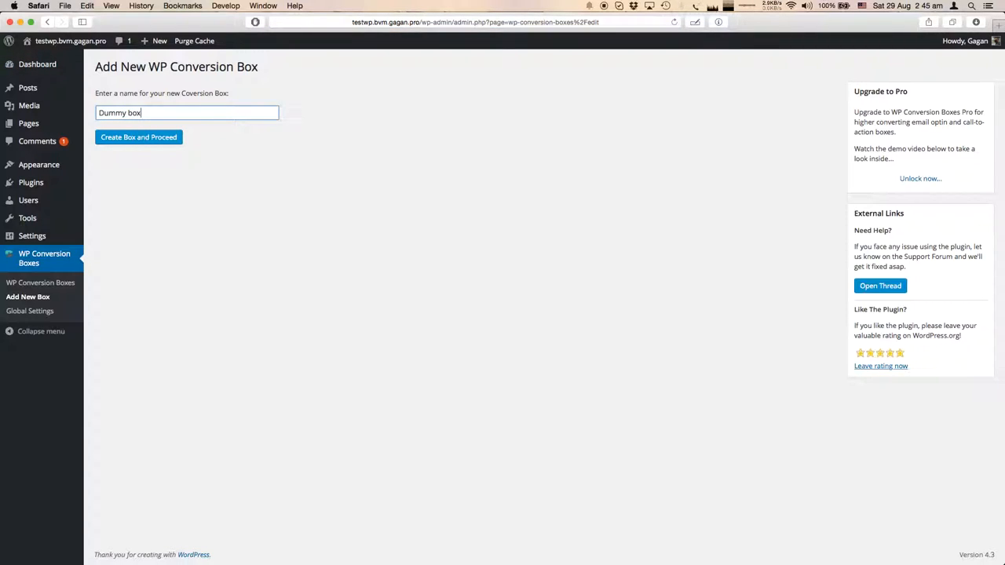
pyautogui.click(138, 136)
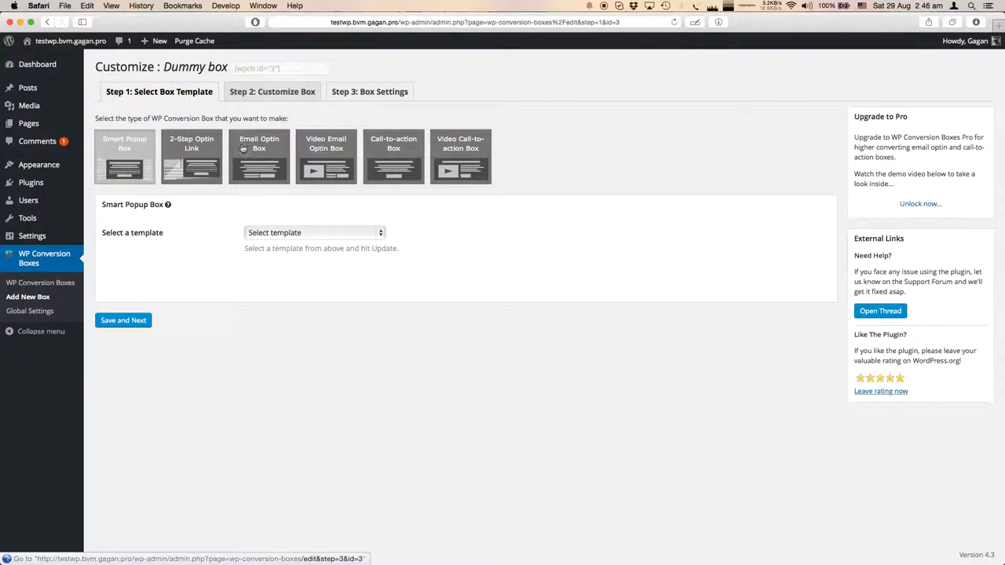
# Step: Choose the Black_BG_Blue_Button_With_Image template and save through to the box settings step
pyautogui.click(191, 157)
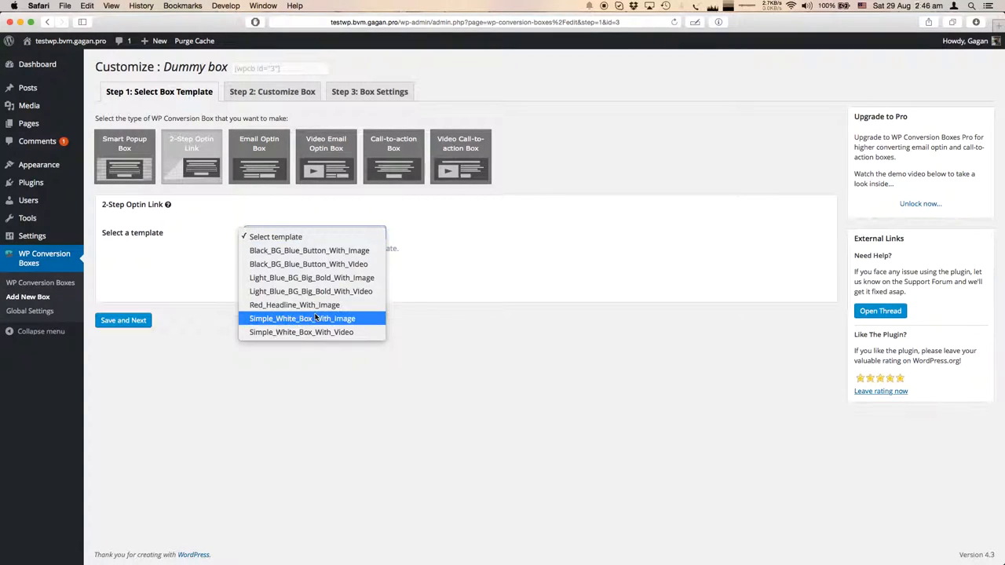
pyautogui.click(309, 250)
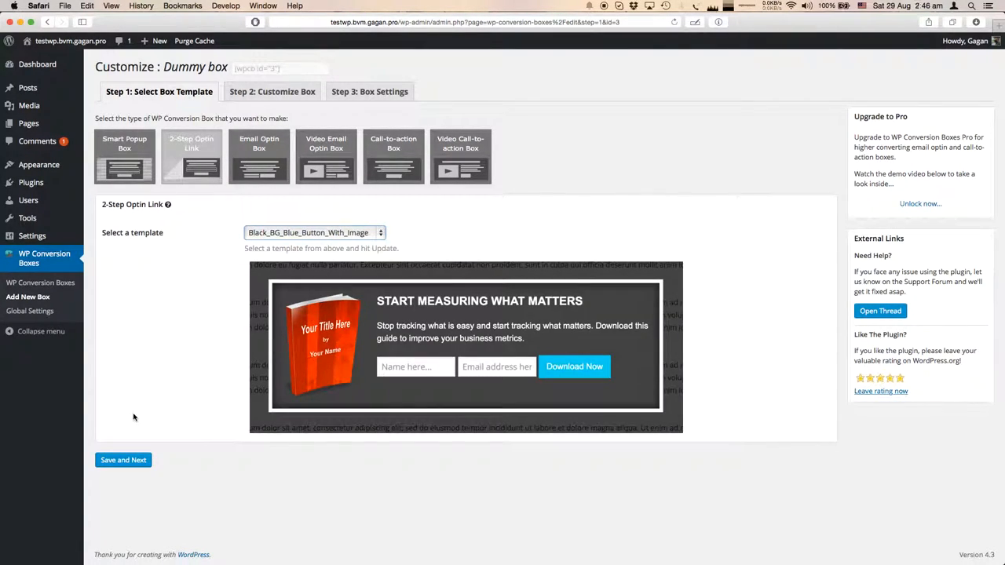
pyautogui.click(123, 460)
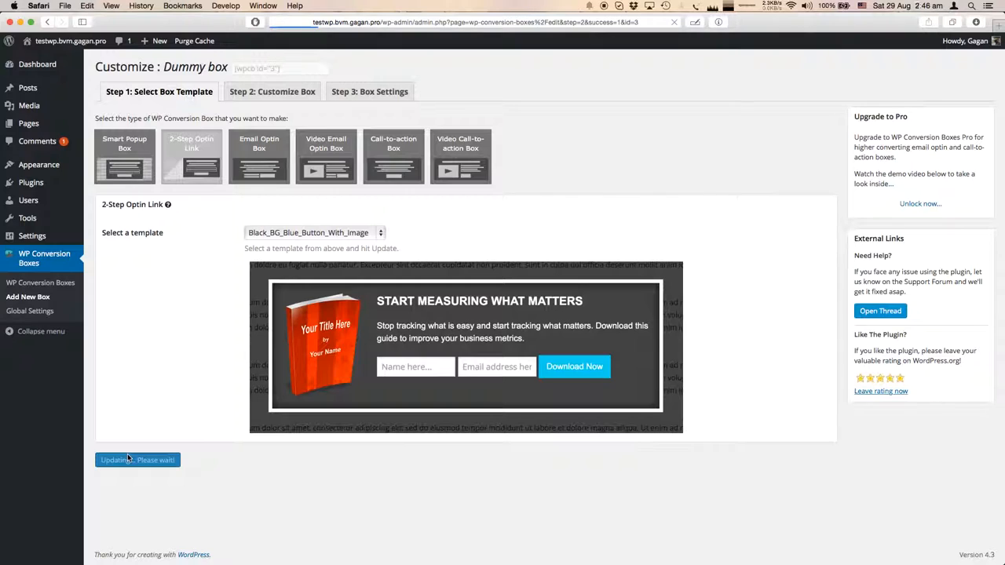
pyautogui.click(138, 460)
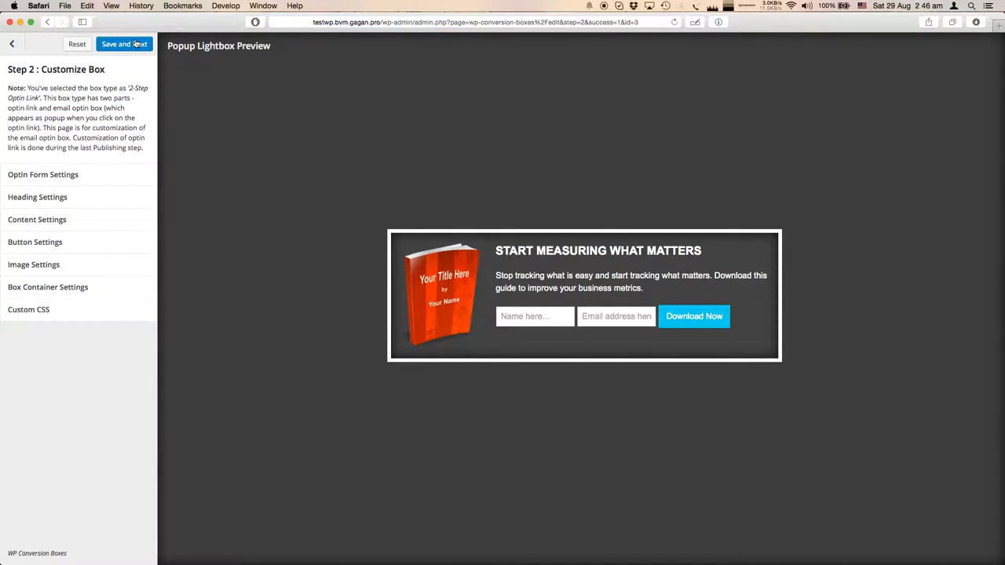
pyautogui.click(116, 44)
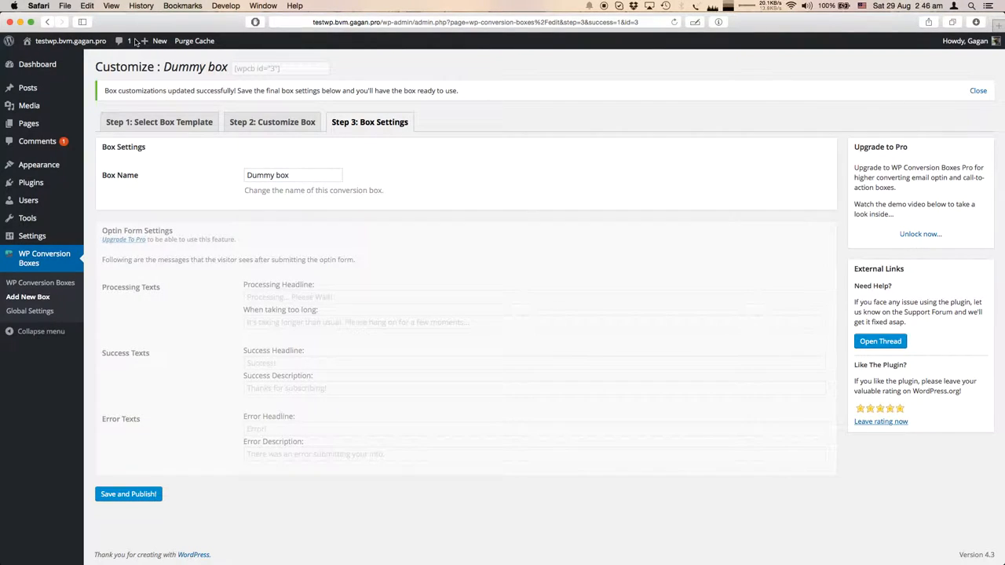
# Step: Publish the Dummy box, select its generated shortcode and return to the boxes list
pyautogui.click(129, 493)
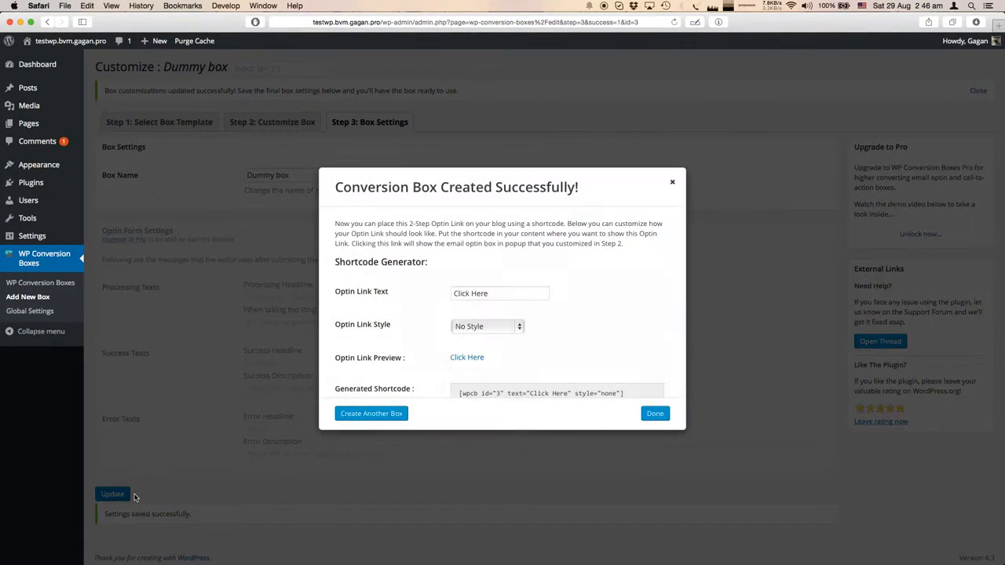
pyautogui.scroll(-3)
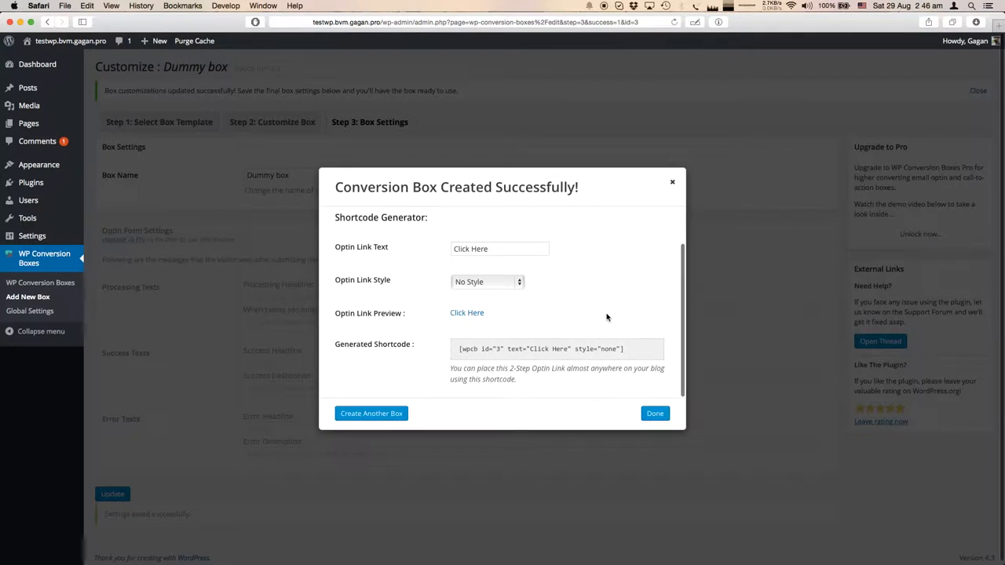
pyautogui.tripleClick(557, 351)
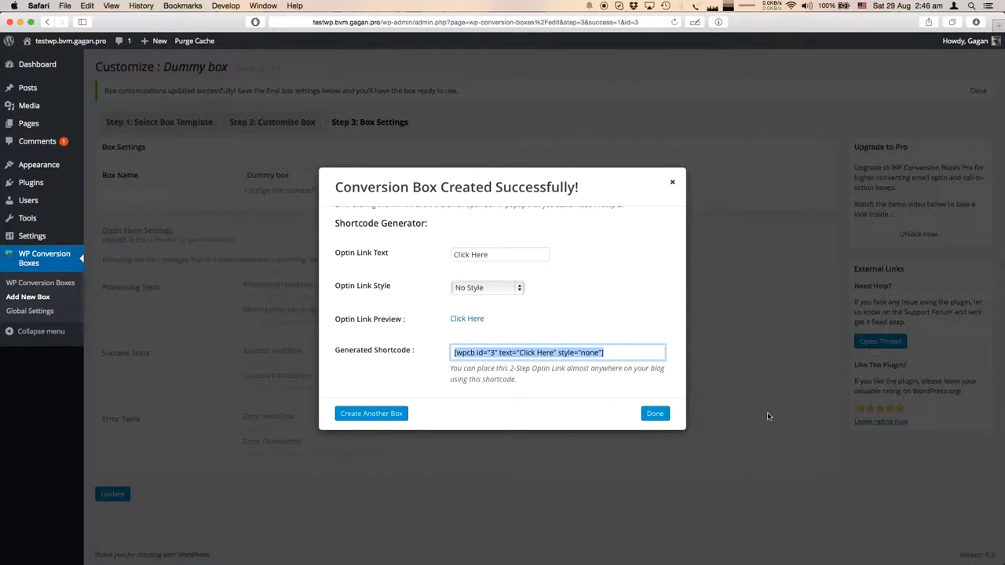
pyautogui.click(654, 413)
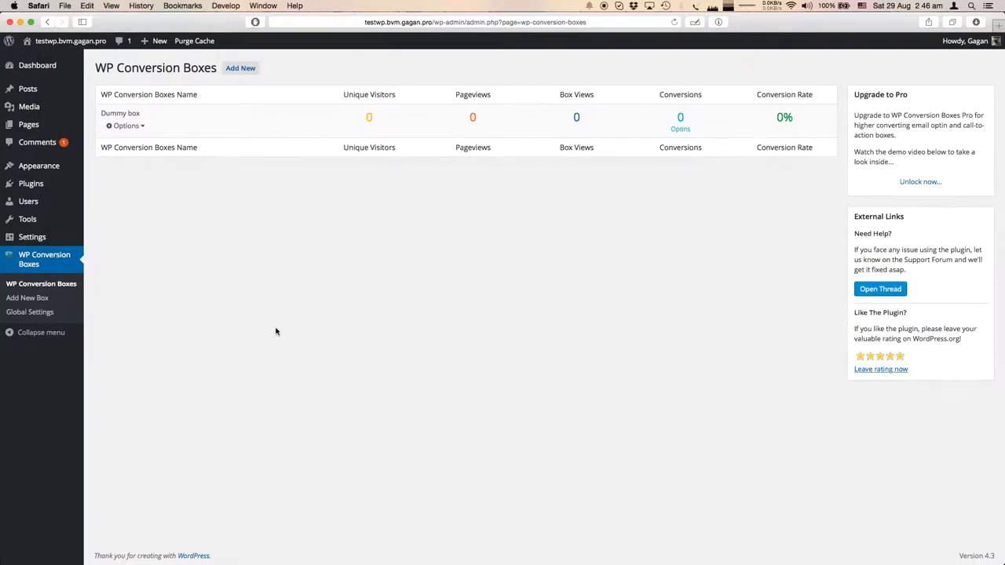
# Step: Go to Appearance > Menus and enable Shortcode items in Screen Options for the Main Menu
pyautogui.click(38, 165)
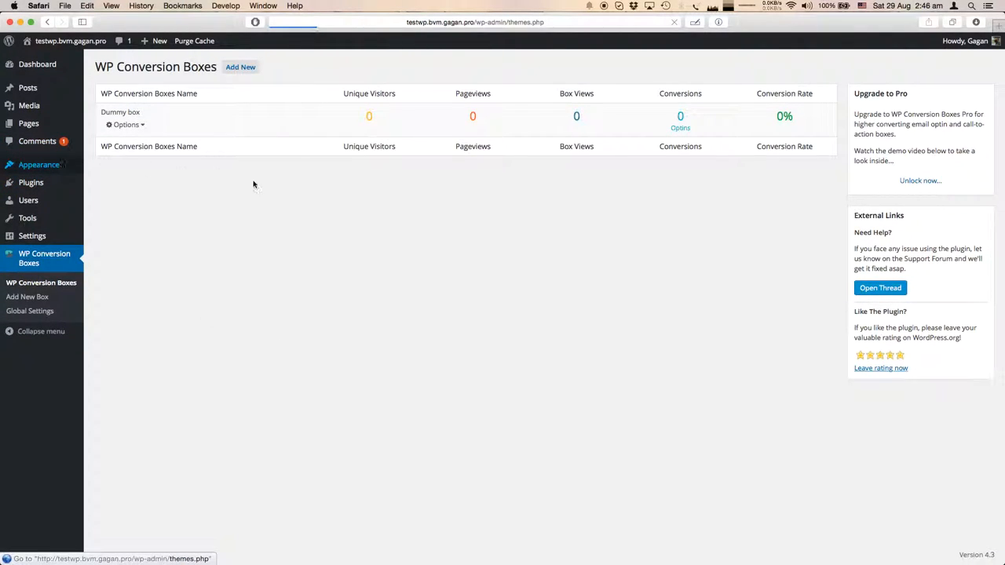
pyautogui.click(38, 165)
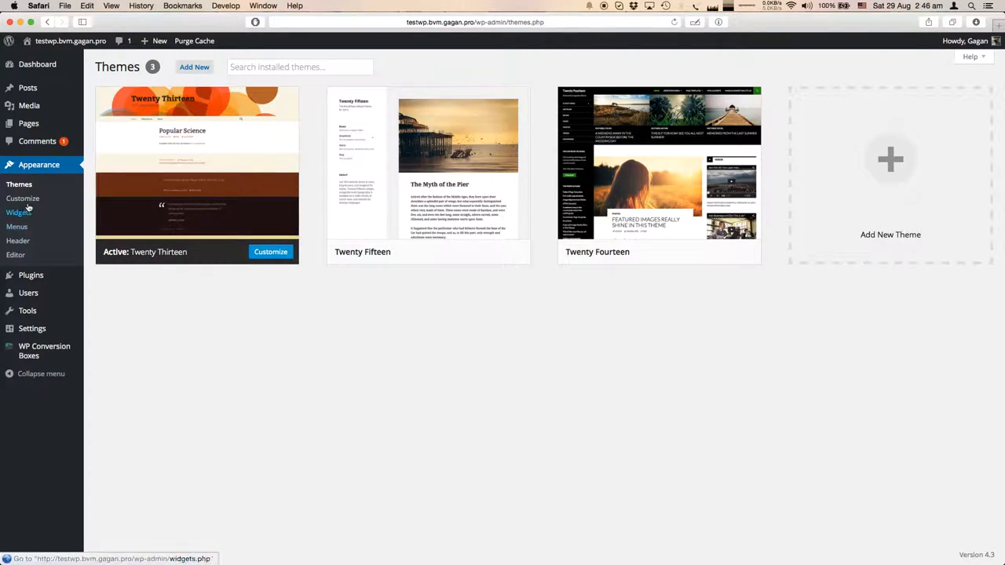
pyautogui.click(17, 226)
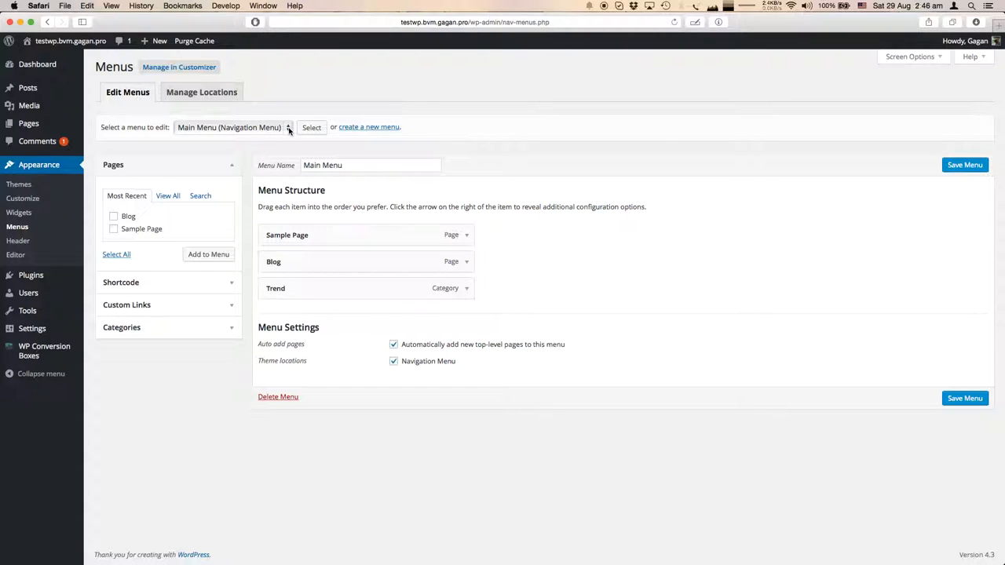
pyautogui.moveTo(571, 273)
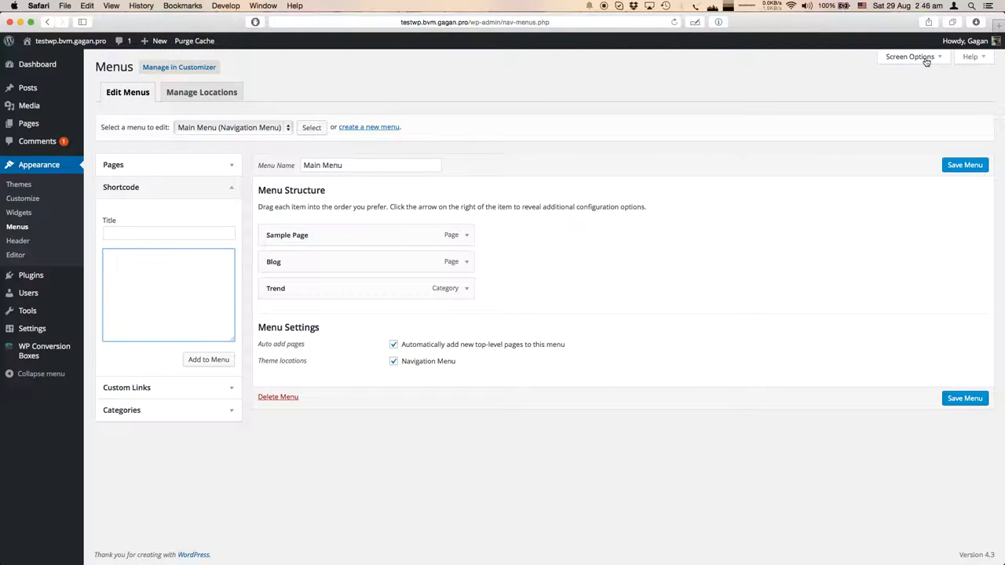
pyautogui.click(911, 57)
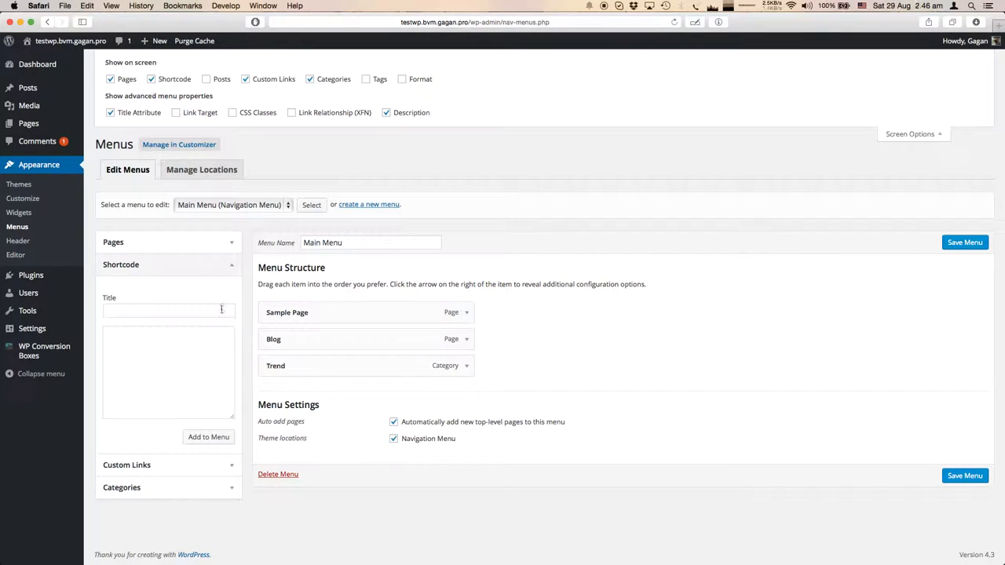
# Step: Fill the shortcode item with [wpcb id="3" text="Click Here" style="none"] and title "Dummy Link"
pyautogui.click(168, 370)
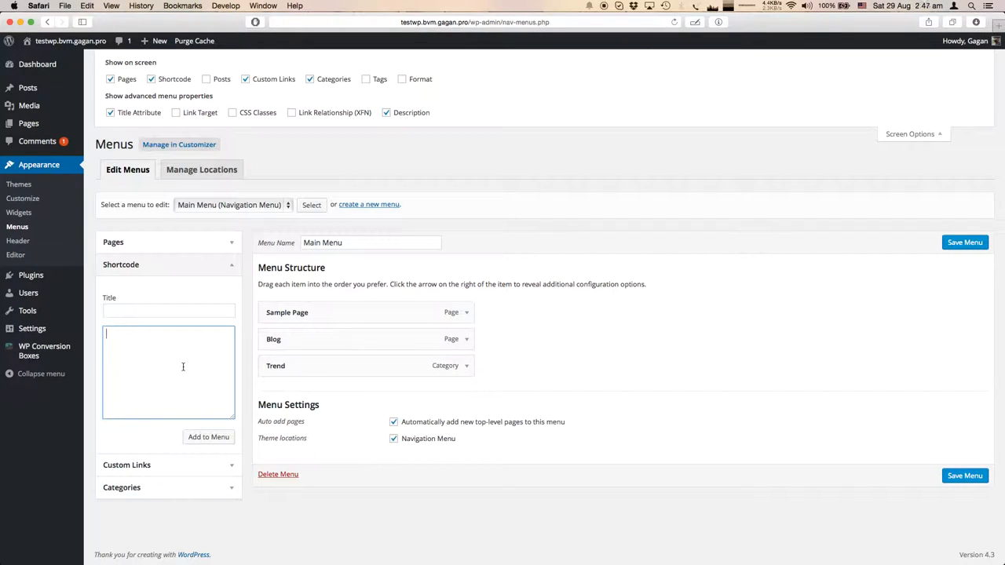
pyautogui.write('[wpcb id="3" text="Click Here" style="none"]')
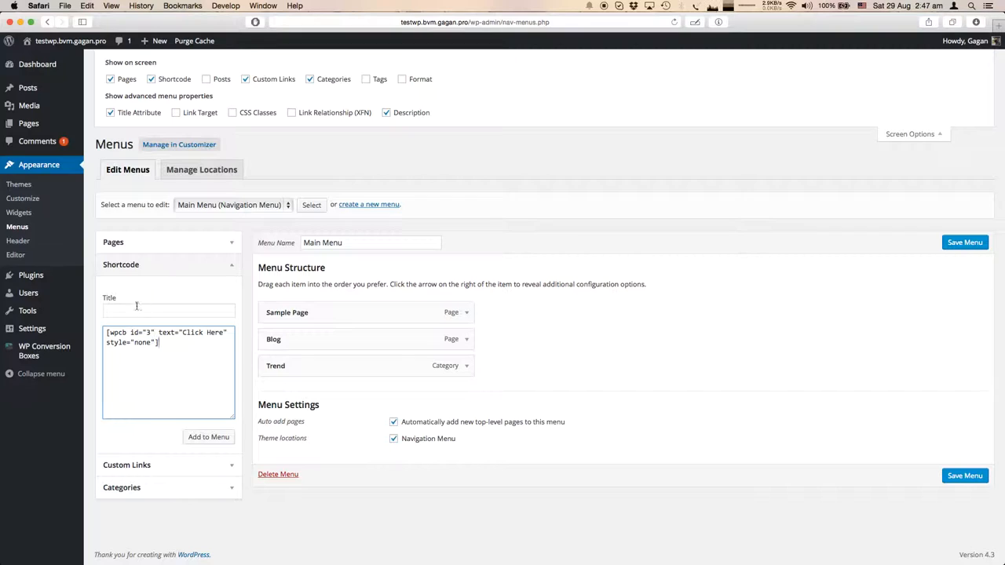
pyautogui.click(168, 311)
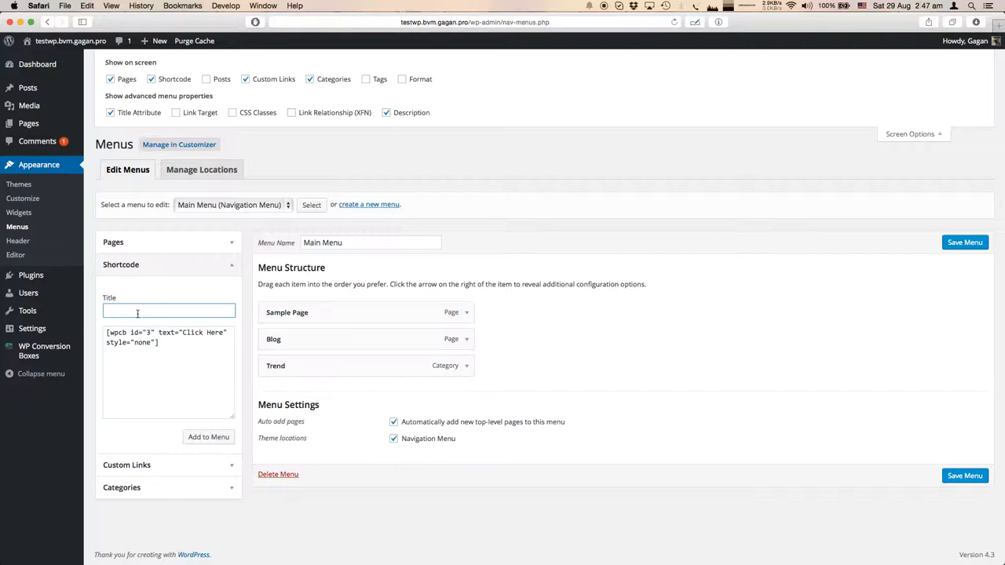
pyautogui.write('Dummy')
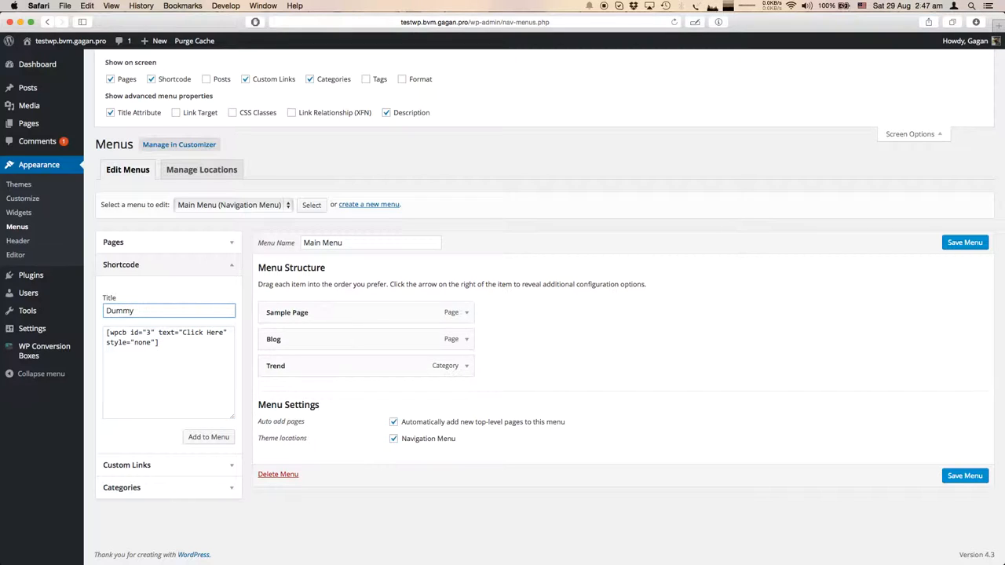
pyautogui.write('Link')
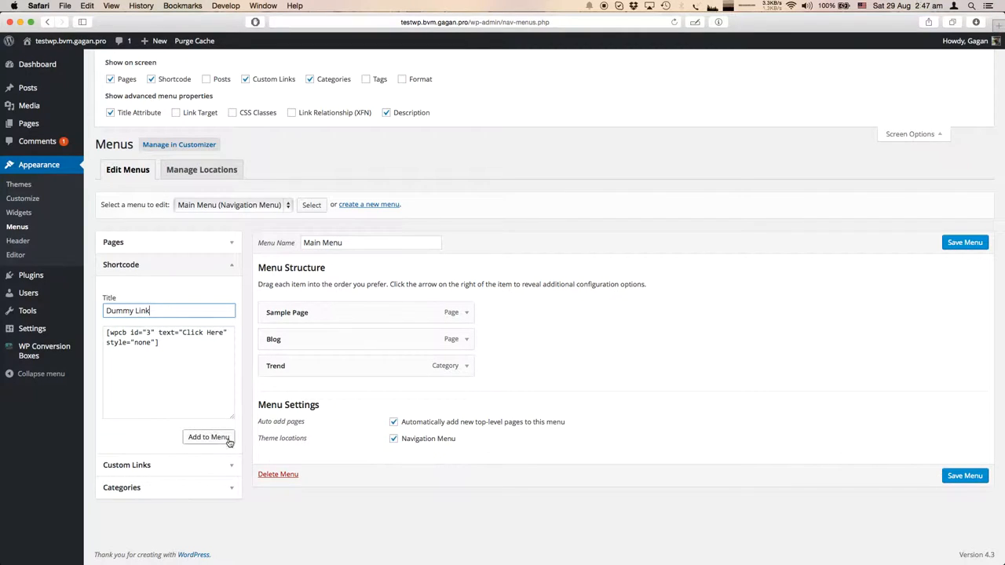
# Step: Add the Dummy Link item to the Main Menu and save the menu
pyautogui.click(207, 436)
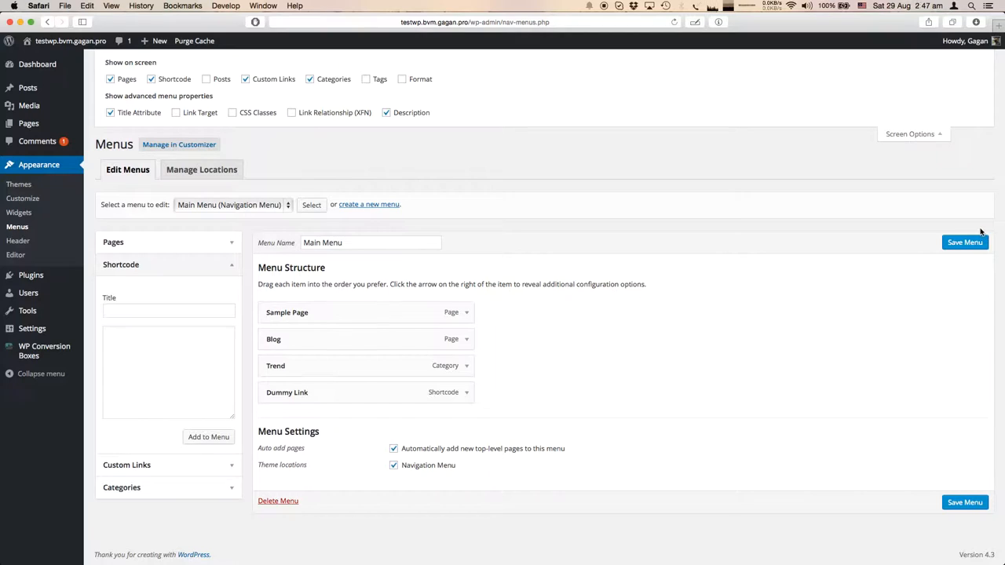
pyautogui.click(964, 242)
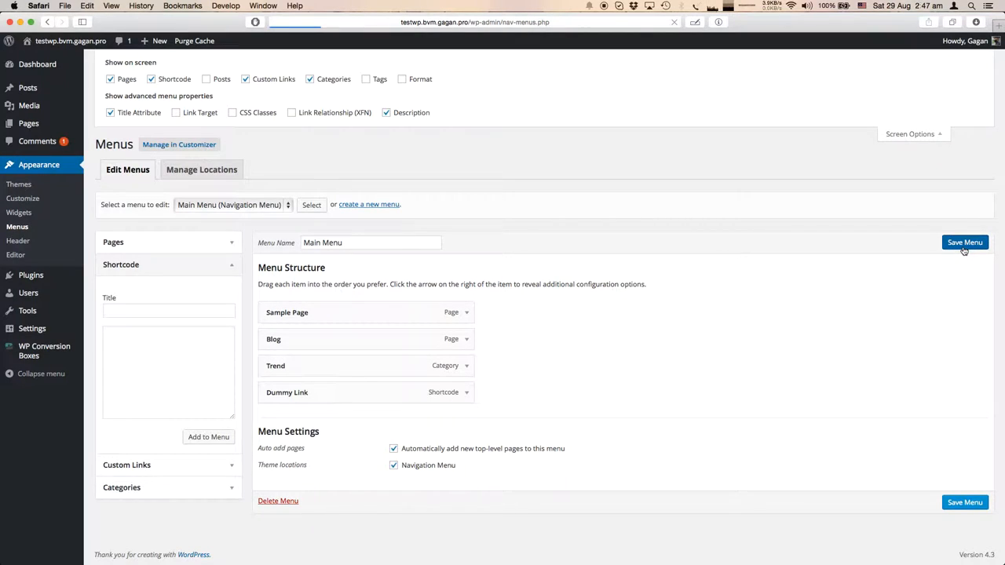
pyautogui.click(964, 242)
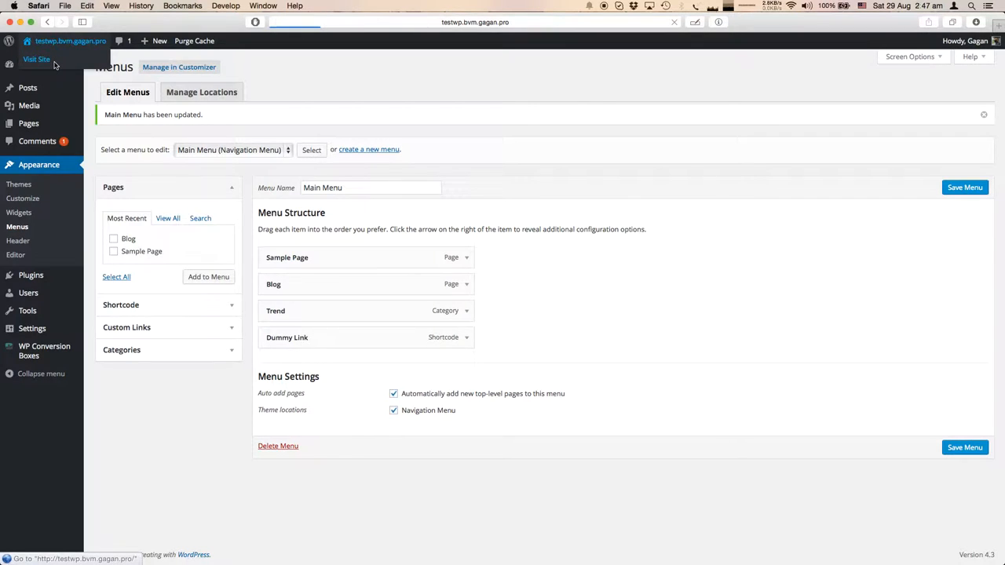
# Step: Visit the live site and open the optin popup from the Click Here menu entry
pyautogui.click(36, 60)
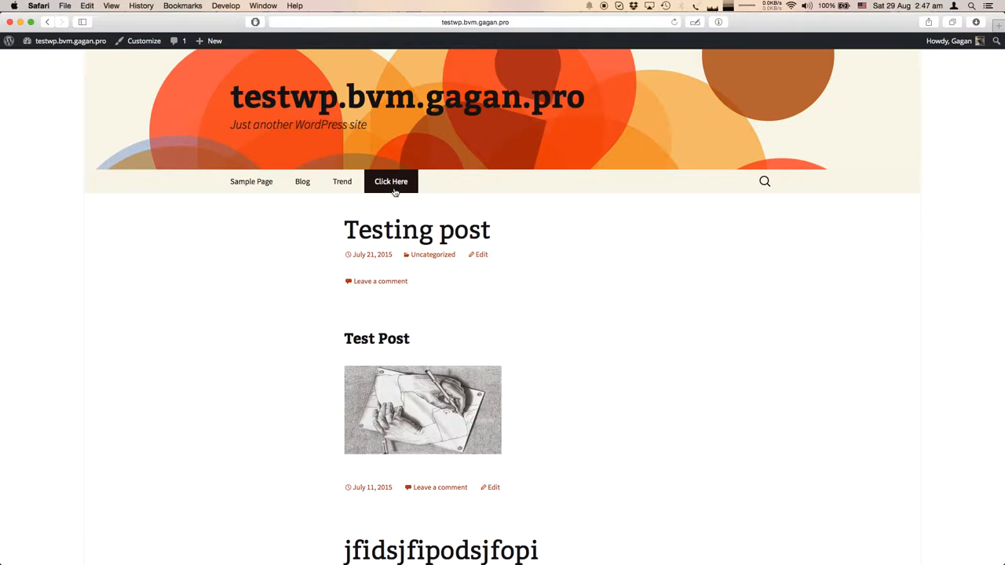
pyautogui.moveTo(377, 197)
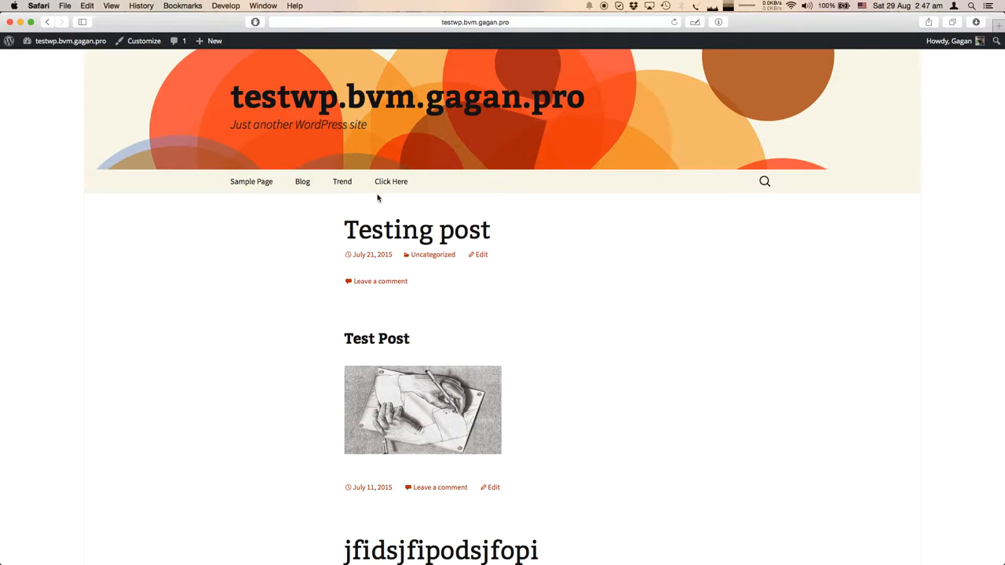
pyautogui.click(391, 183)
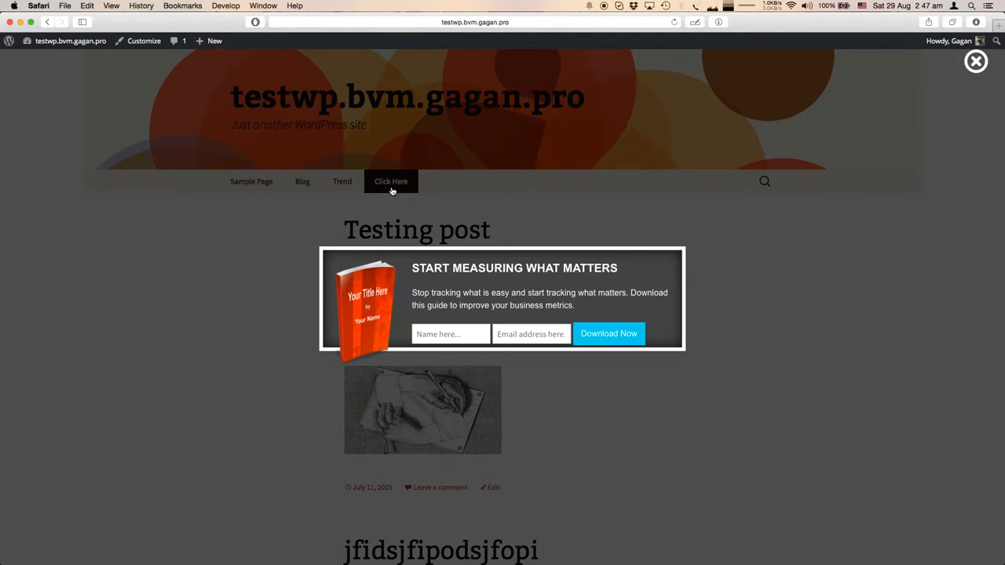